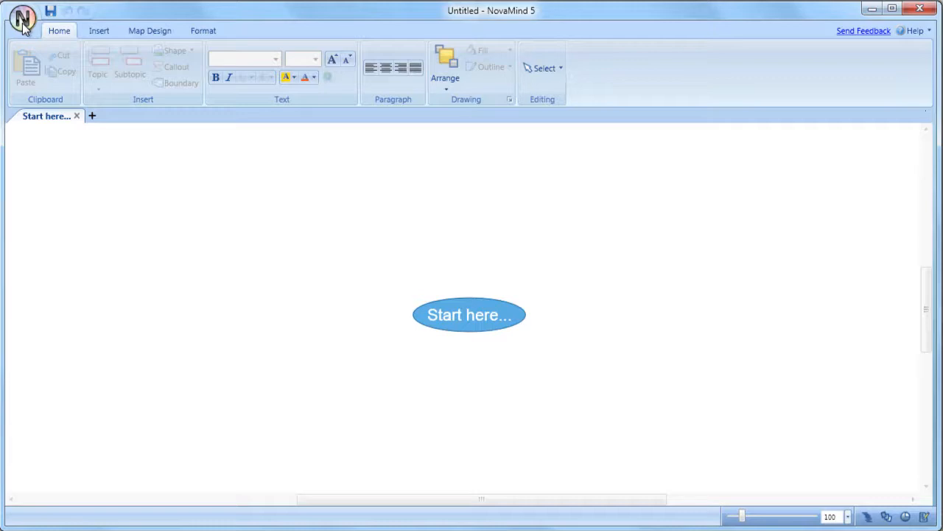
Open the NovaMind application menu to show file commands and recent documents.
left_click(21, 19)
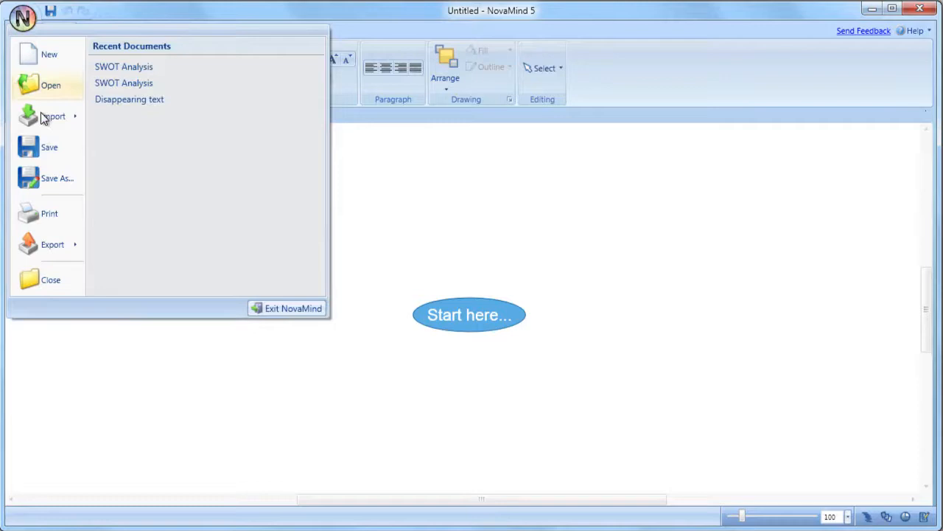
List the import formats: NovaMind 3/4, MindManager, XMind, FreeMind, text, OPML, MS Project.
left_click(53, 116)
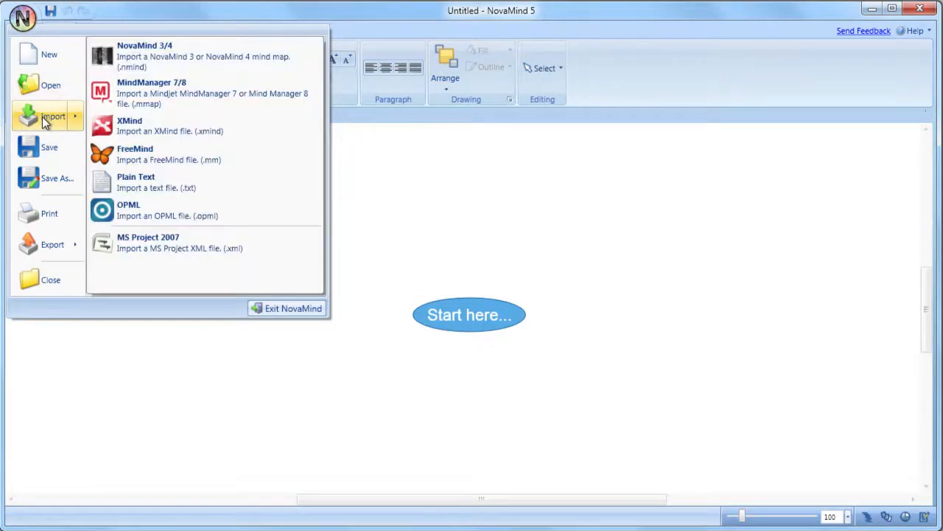
mouse_move(239, 76)
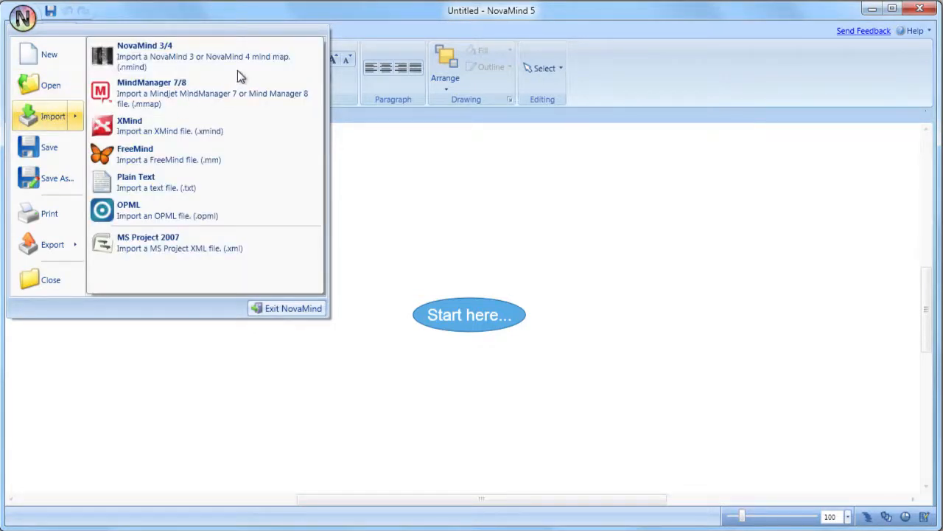
mouse_move(247, 56)
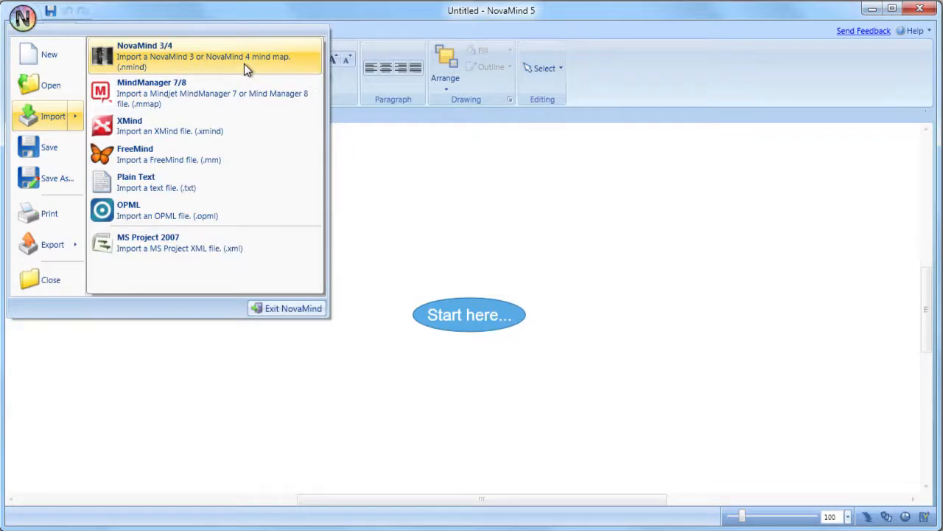
mouse_move(246, 135)
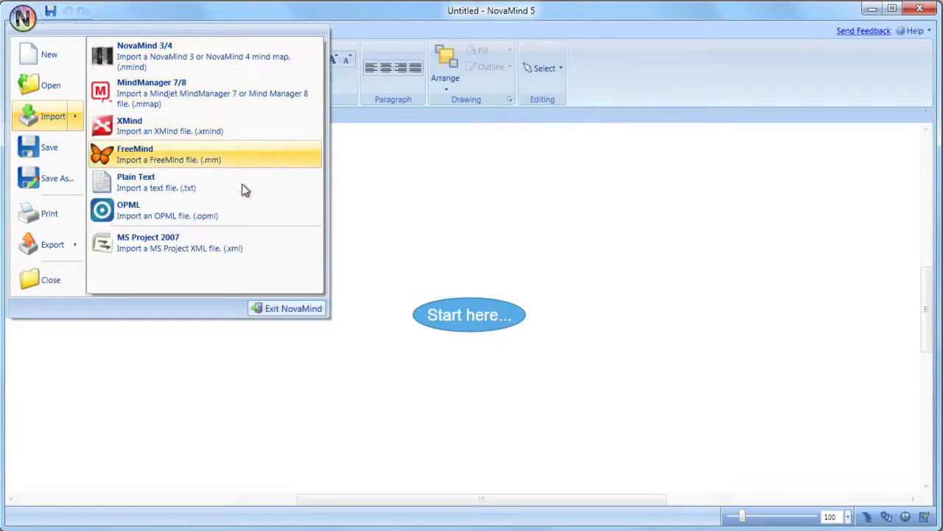
mouse_move(245, 222)
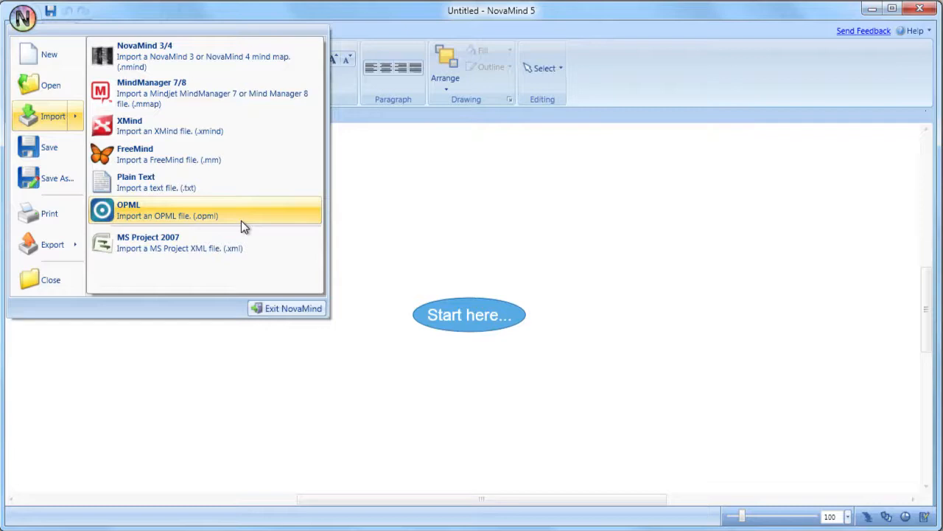
mouse_move(239, 182)
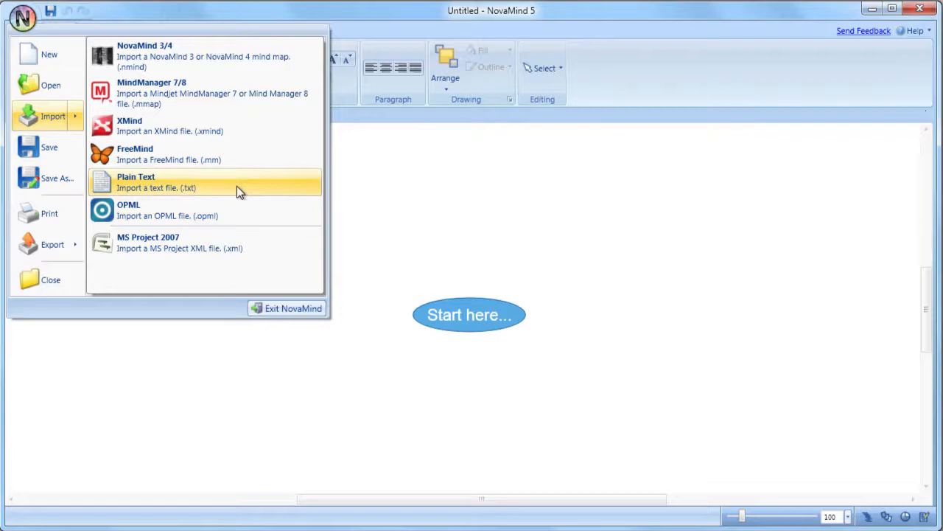
mouse_move(243, 218)
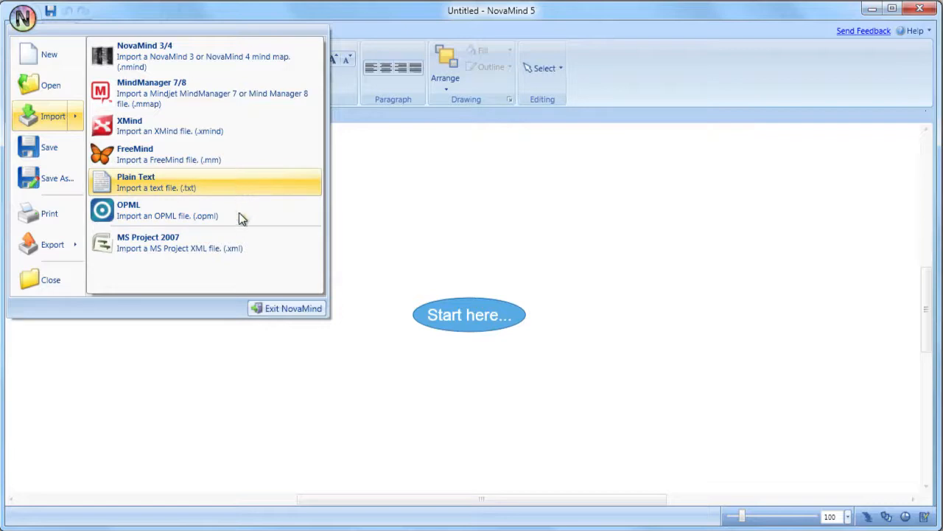
mouse_move(244, 210)
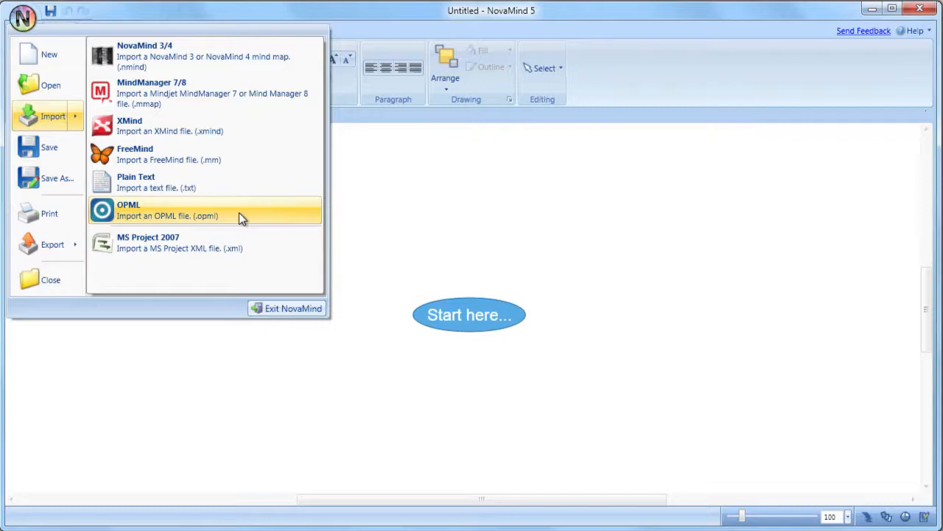
mouse_move(249, 248)
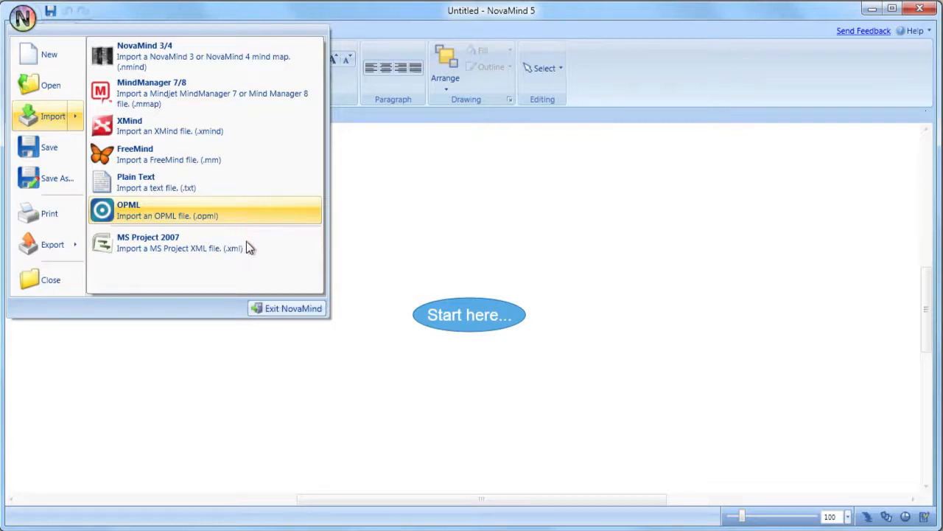
mouse_move(249, 248)
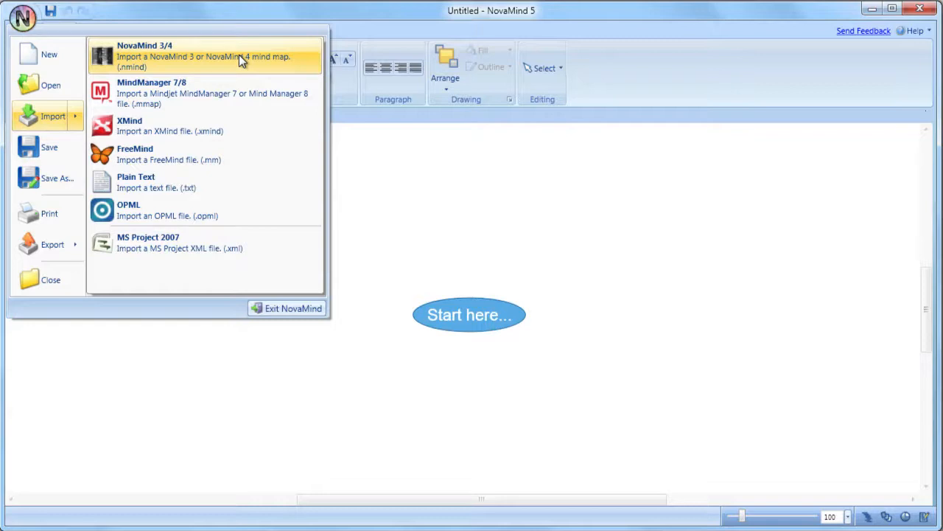
Start a NovaMind 3/4 import and locate nm4file.nmind in the Documents library.
left_click(206, 56)
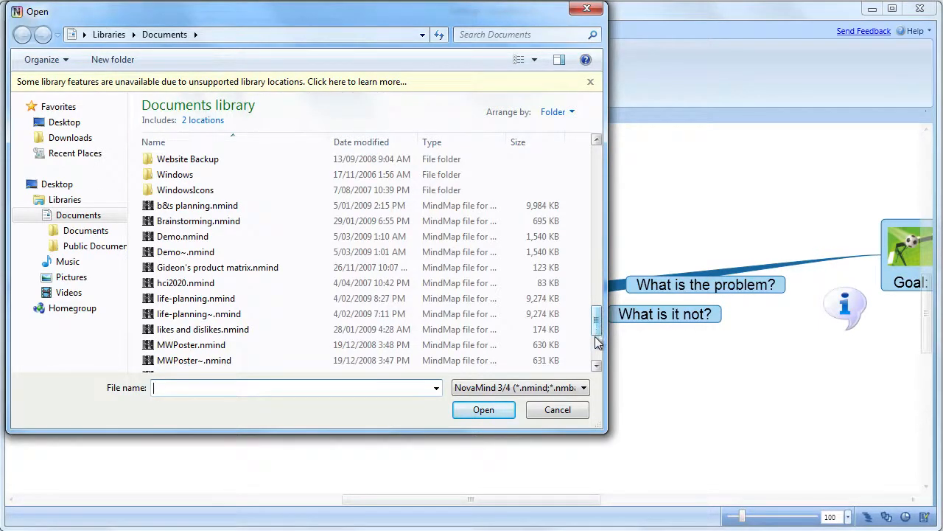
scroll("down", 3)
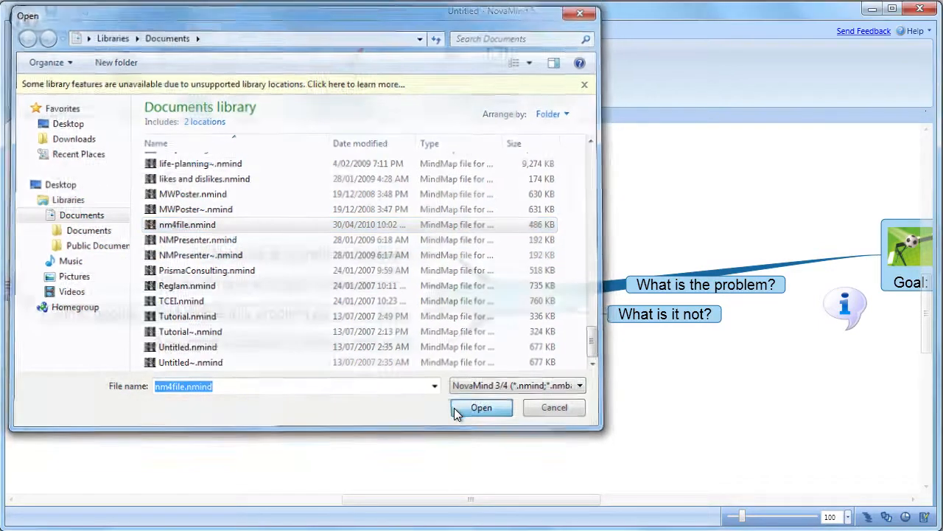
Import nm4file.nmind so the Problem Definition map opens in its own tab.
left_click(480, 408)
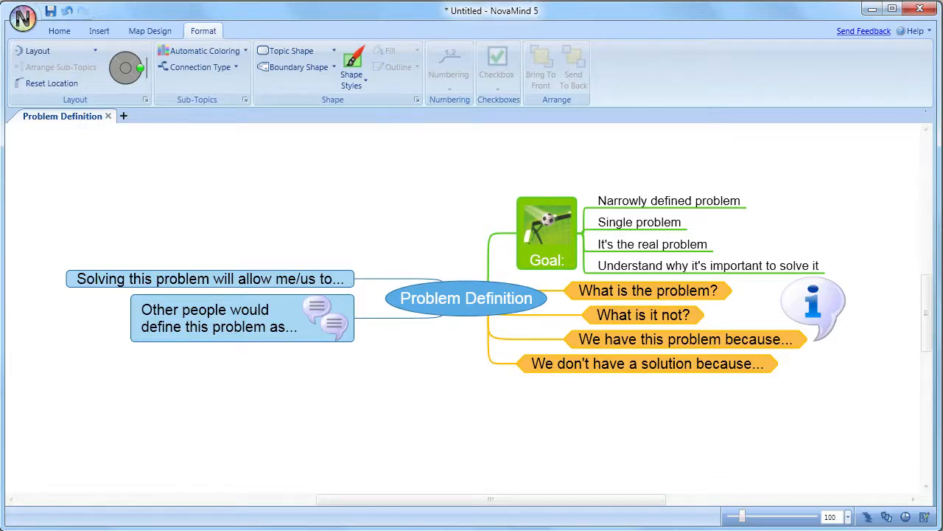
Browse the export formats: PNG, Word, PowerPoint, MindManager, plain text, OPML, MS Project.
left_click(21, 18)
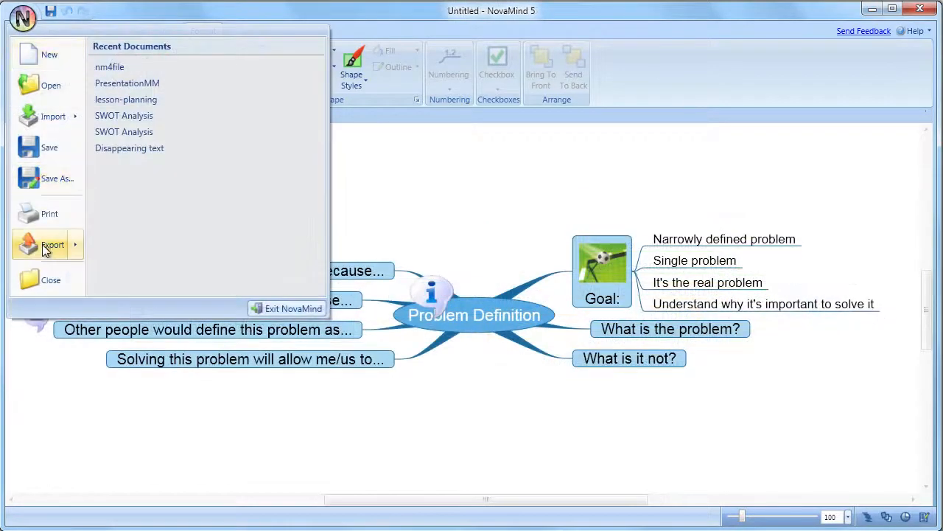
left_click(53, 244)
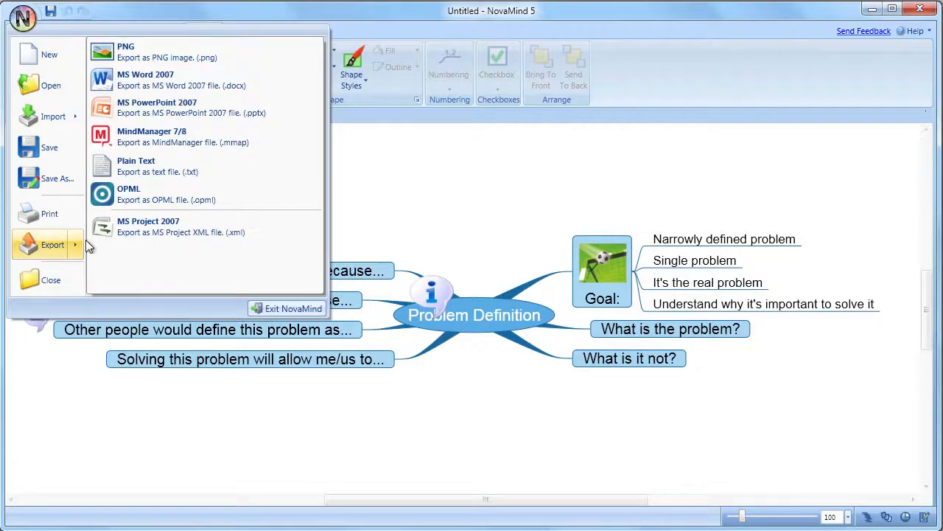
mouse_move(201, 52)
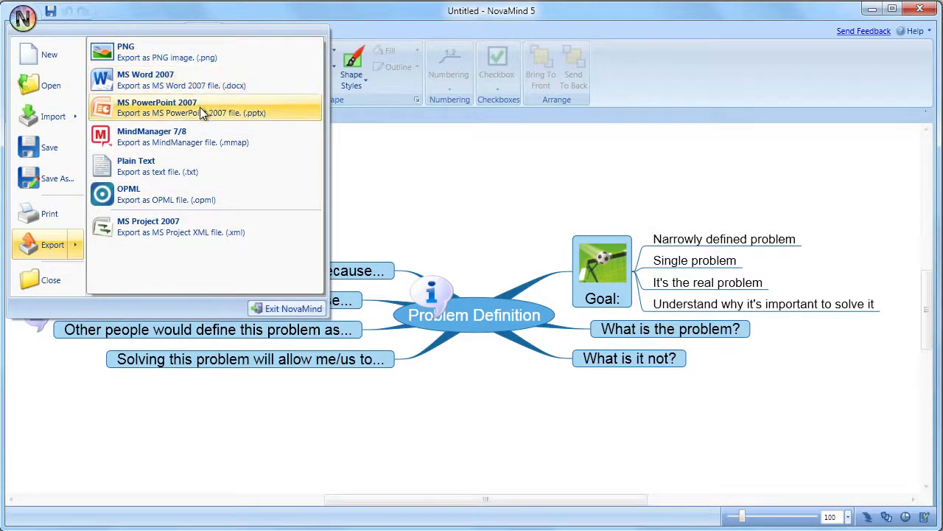
mouse_move(203, 142)
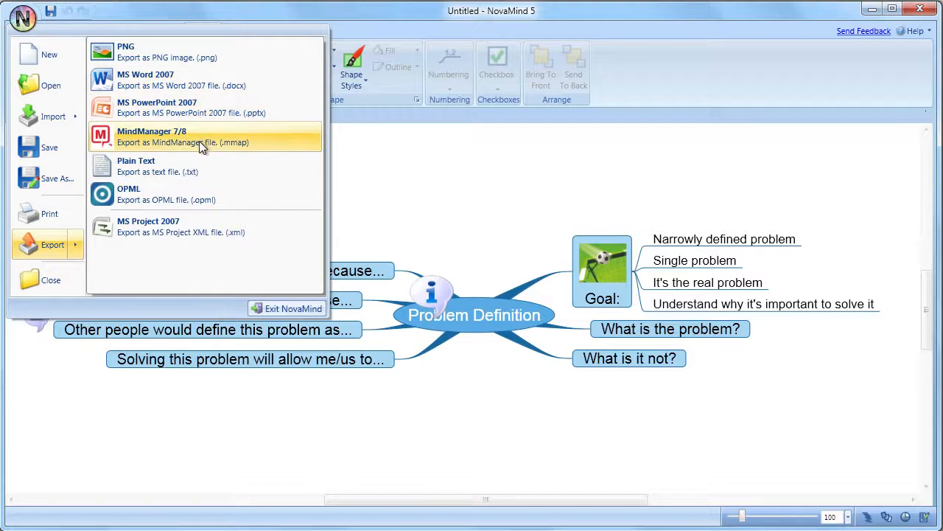
mouse_move(191, 199)
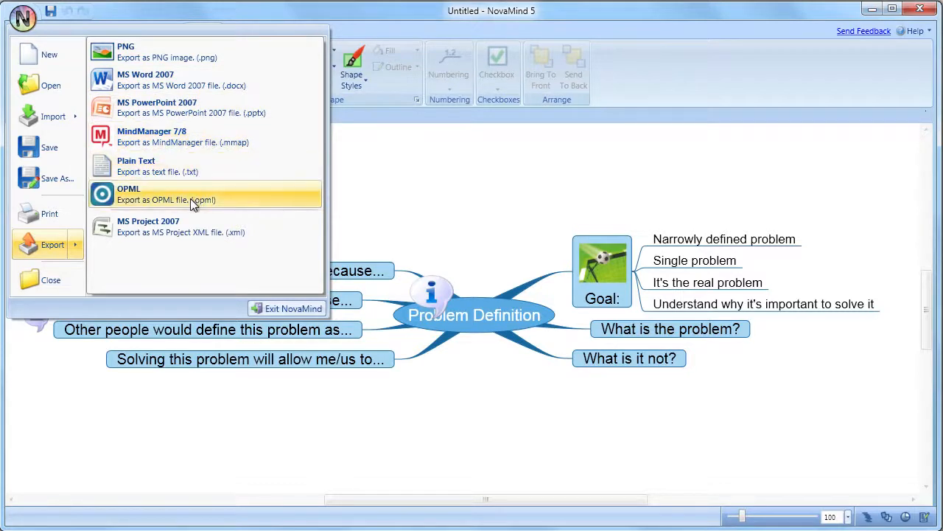
mouse_move(185, 232)
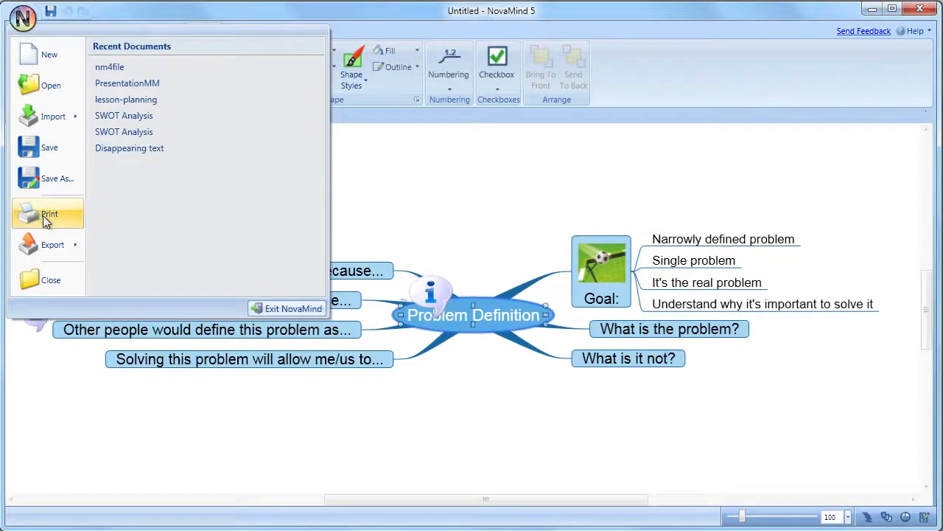
Print the Problem Definition map landscape with 2 copies and show the preview.
left_click(49, 213)
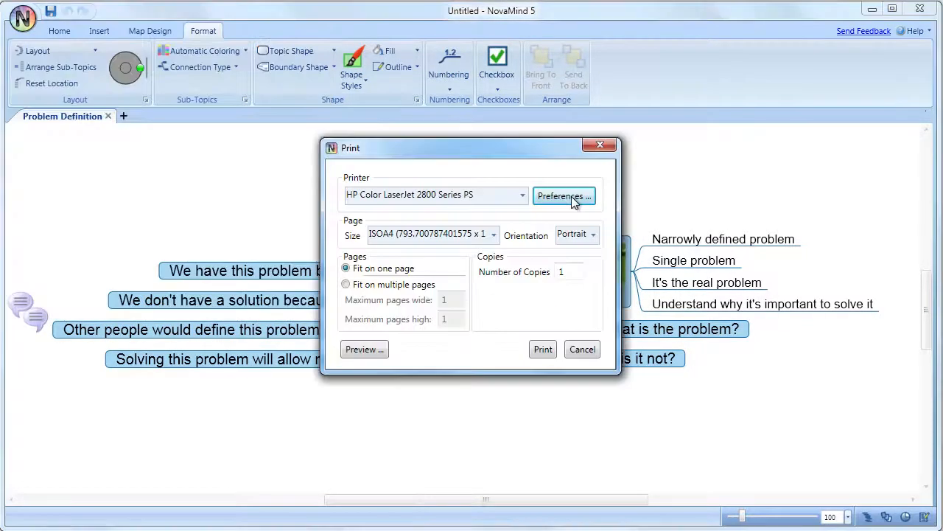
left_click(564, 195)
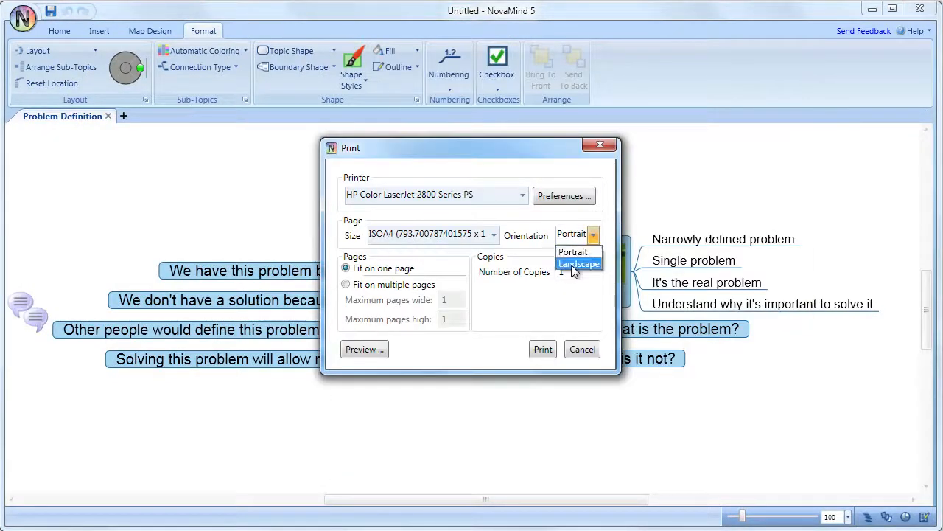
left_click(579, 263)
type("2")
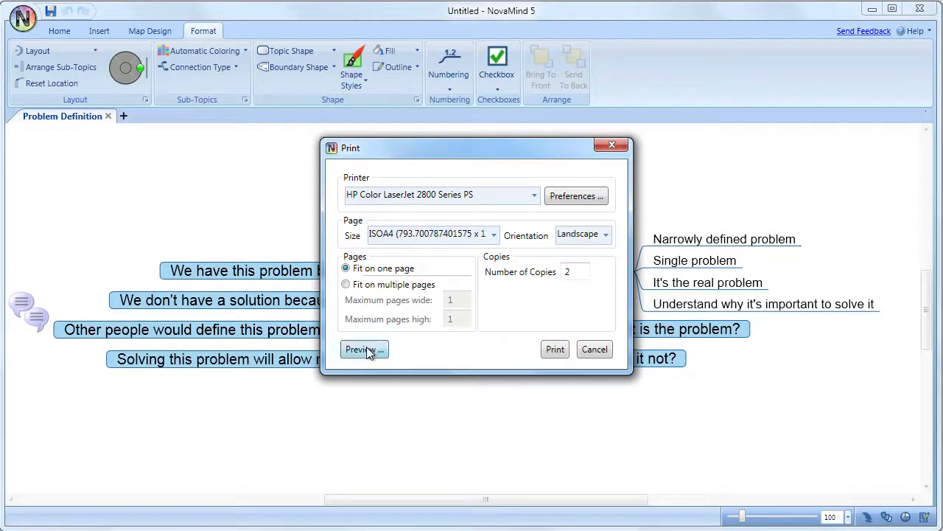
left_click(361, 348)
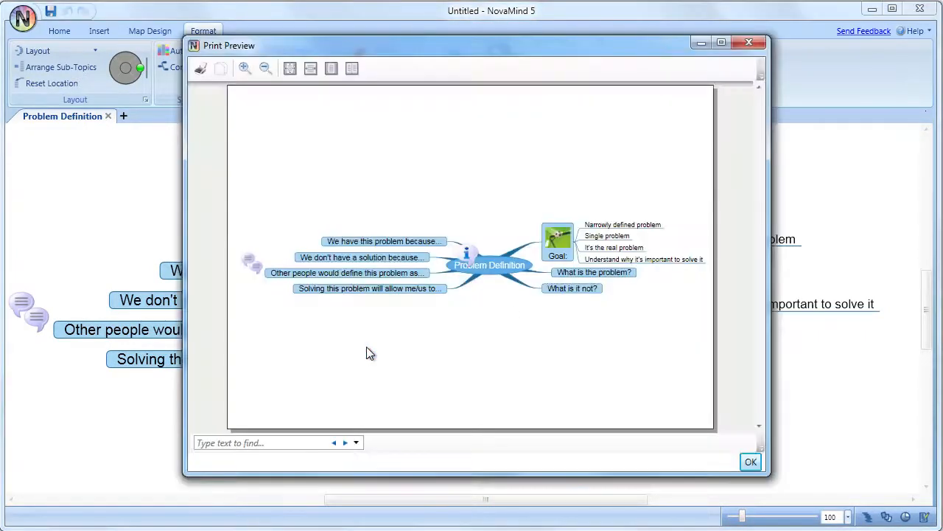